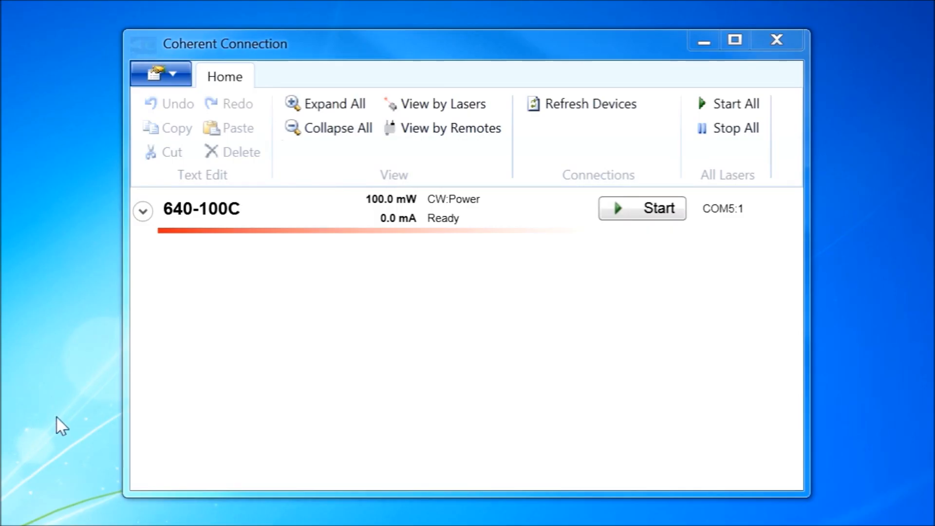
Expand the 640-100C laser to show its Operating Power panel at 100.0 mW.
{"action": "left_click", "coordinate": [142, 210]}
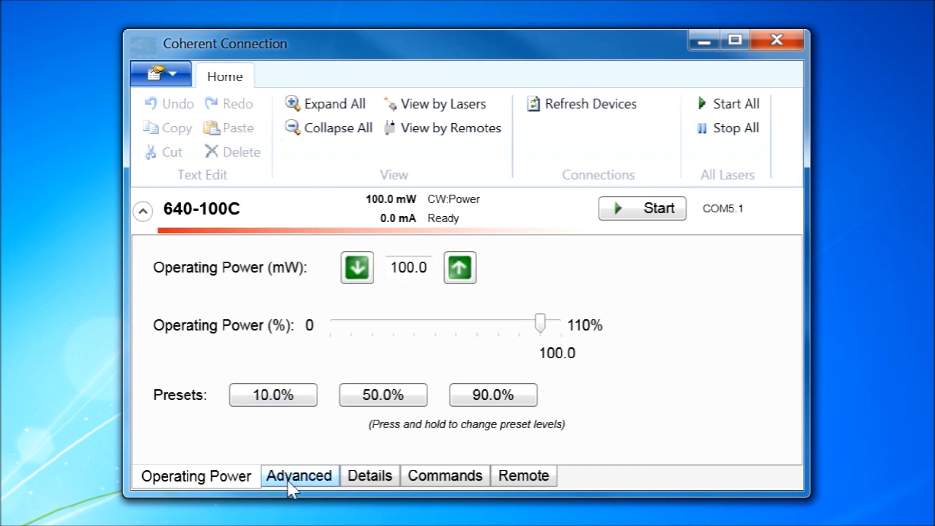
Open the Advanced tab, confirm Operating Mode CW:Power, and start the 640-100C emitting.
{"action": "left_click", "coordinate": [300, 476]}
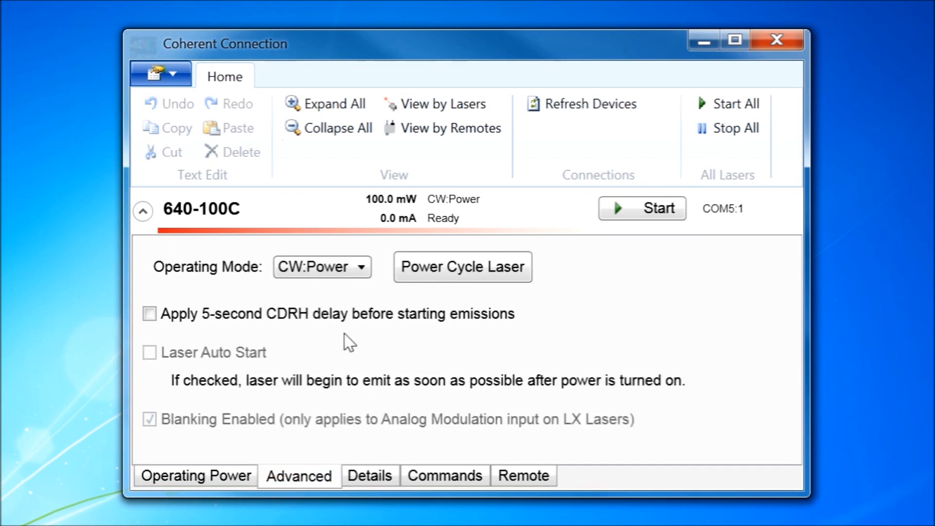
{"action": "left_click", "coordinate": [322, 266]}
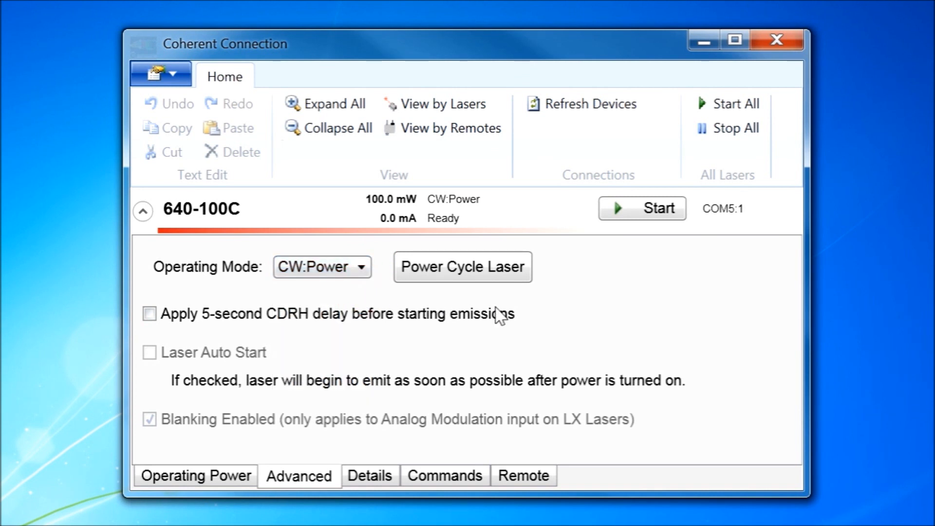
{"action": "left_click", "coordinate": [642, 208]}
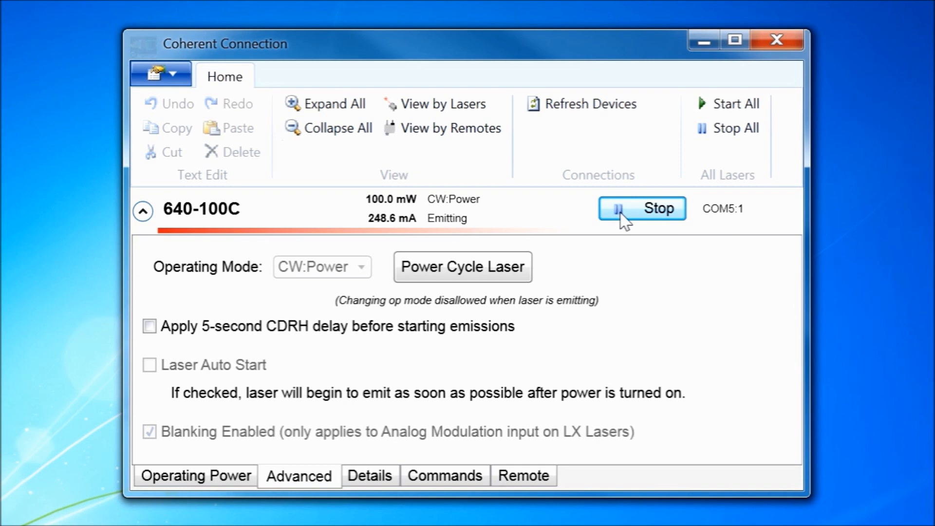
Stop the laser, run it in CW:Current mode, stop it, then restart it.
{"action": "left_click", "coordinate": [642, 209]}
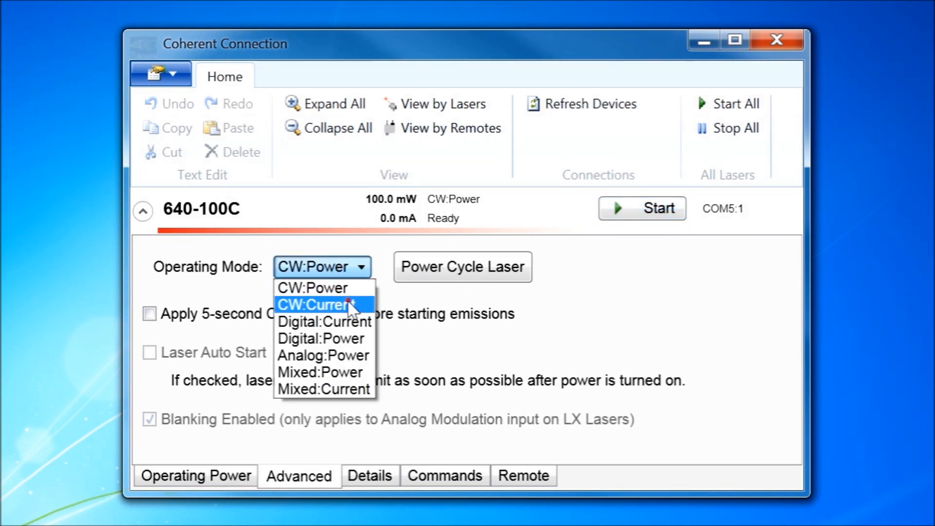
{"action": "left_click", "coordinate": [318, 305]}
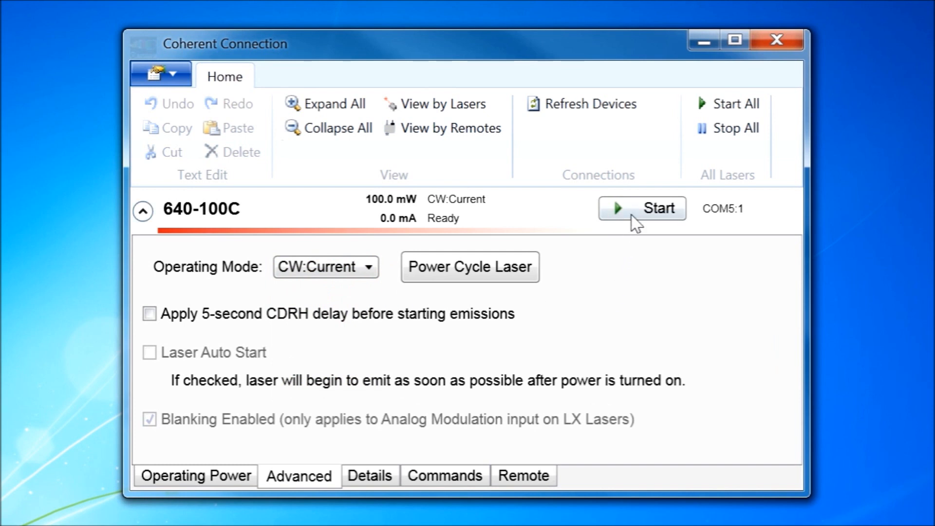
{"action": "left_click", "coordinate": [642, 208]}
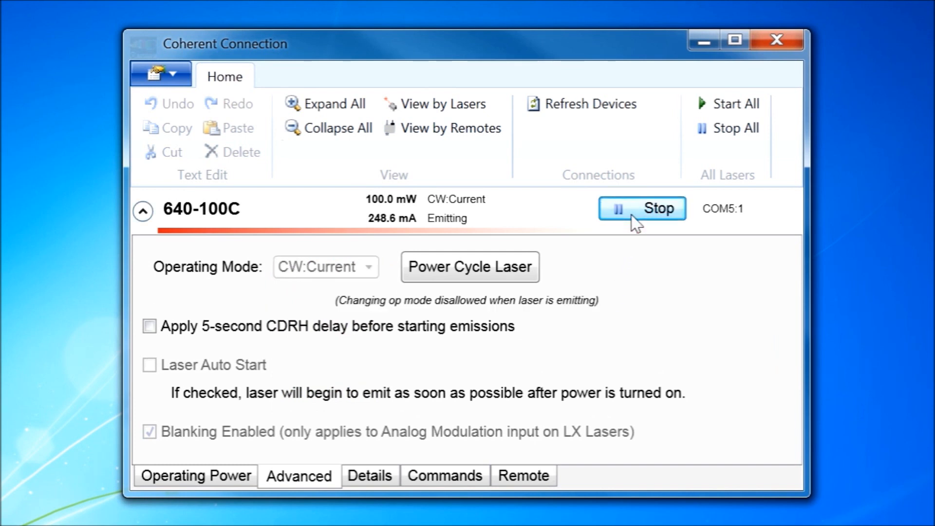
{"action": "left_click", "coordinate": [642, 208]}
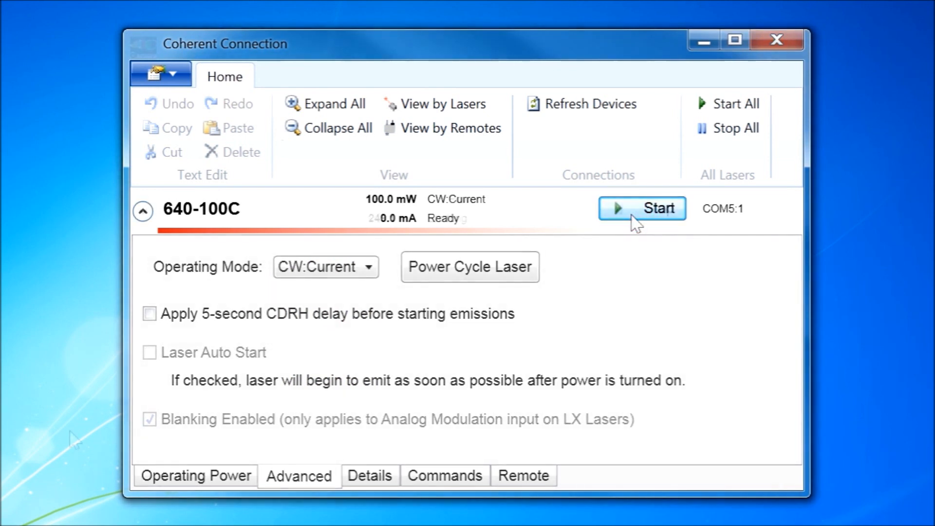
{"action": "left_click", "coordinate": [642, 208]}
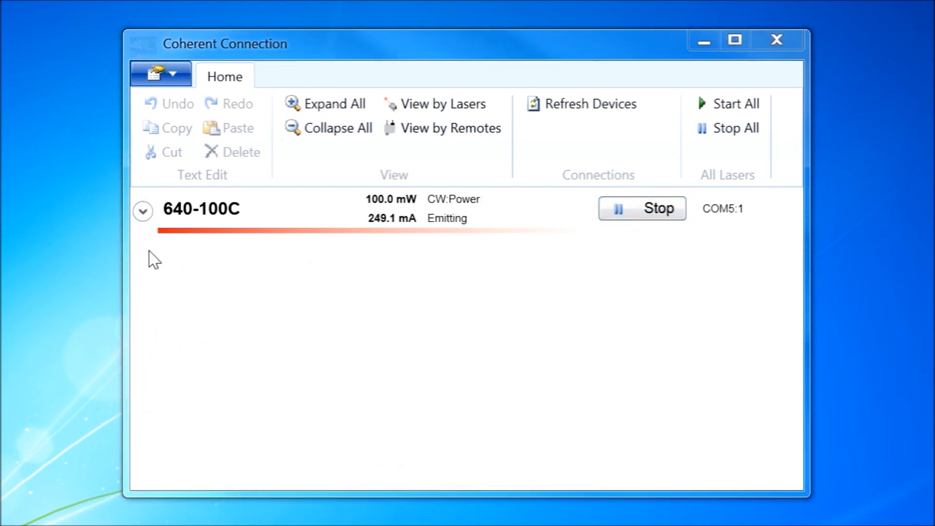
Show the operating power controls and step power down with the arrow to 82.0 mW.
{"action": "left_click", "coordinate": [143, 210]}
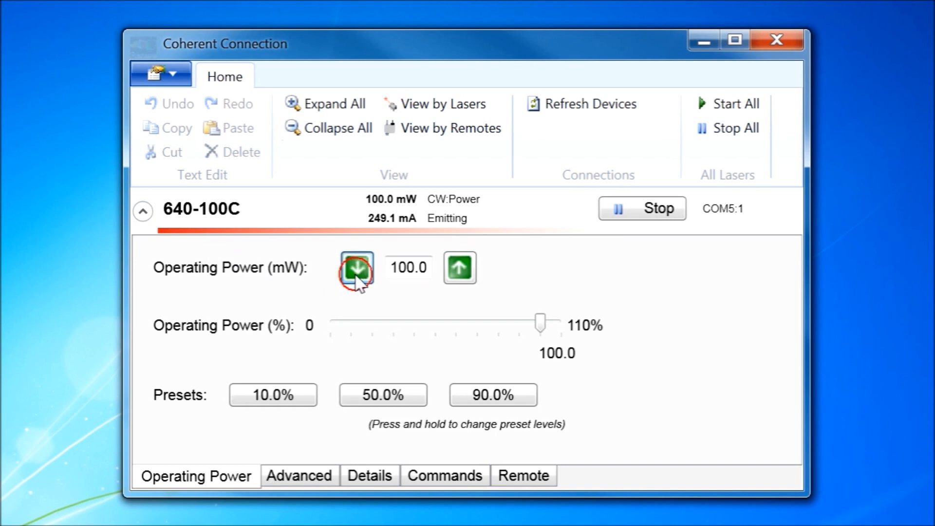
{"action": "left_click", "coordinate": [356, 268]}
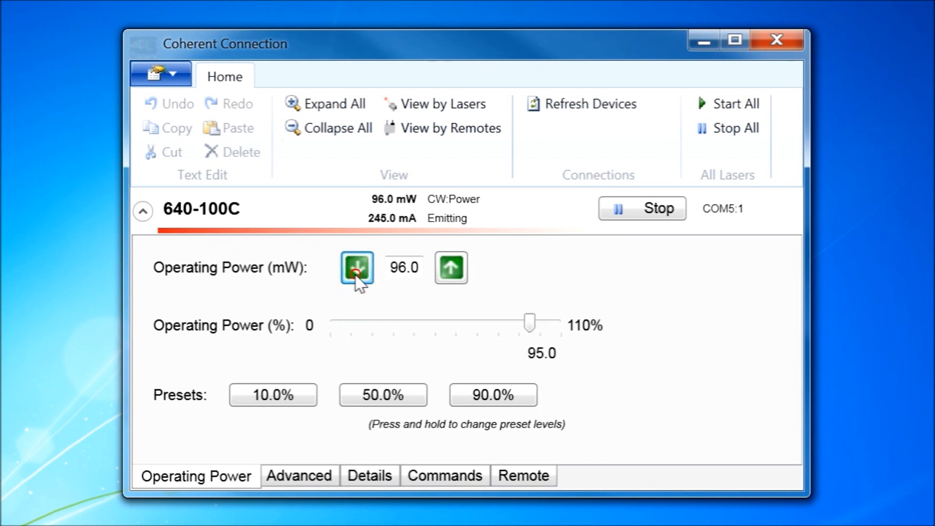
{"action": "left_click", "coordinate": [356, 267]}
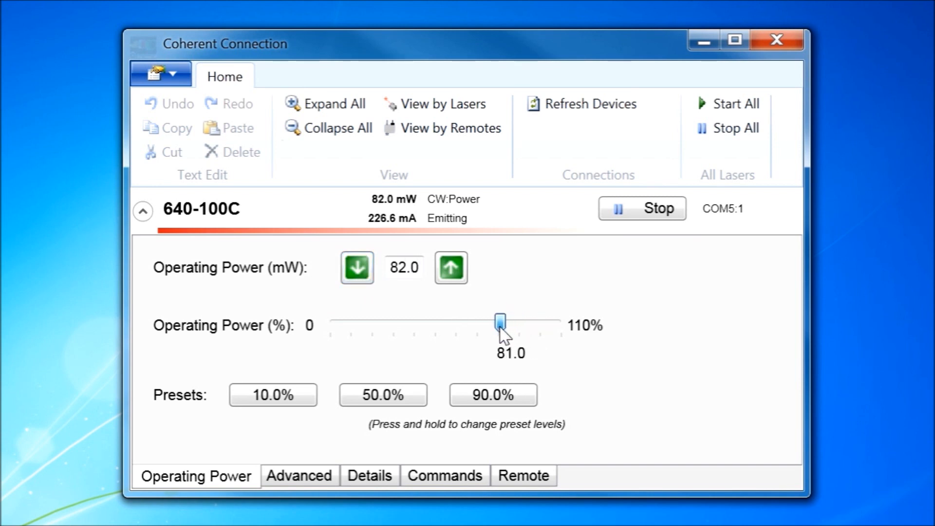
Drag power to 80%, apply the 90%, 50% and 10% presets, then restore 100 mW.
{"action": "left_click_drag", "start_coordinate": [500, 321], "coordinate": [498, 322]}
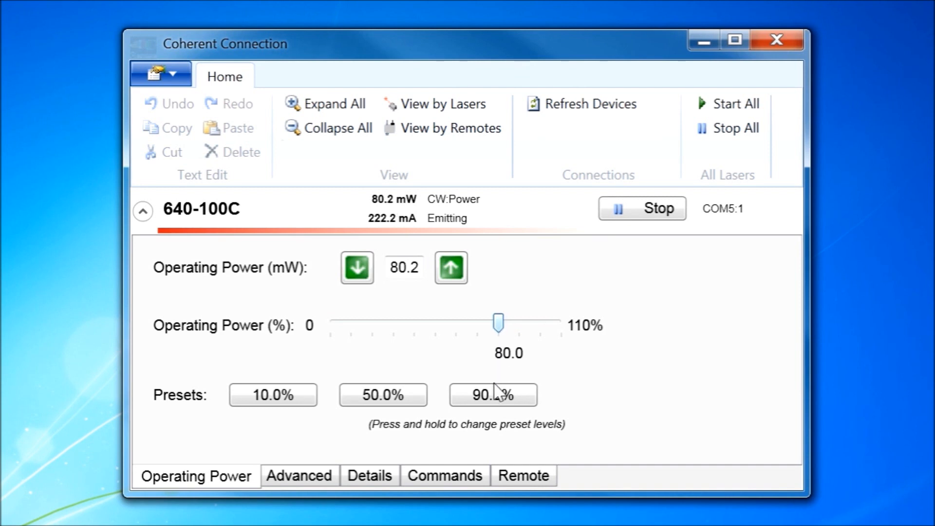
{"action": "left_click", "coordinate": [492, 395]}
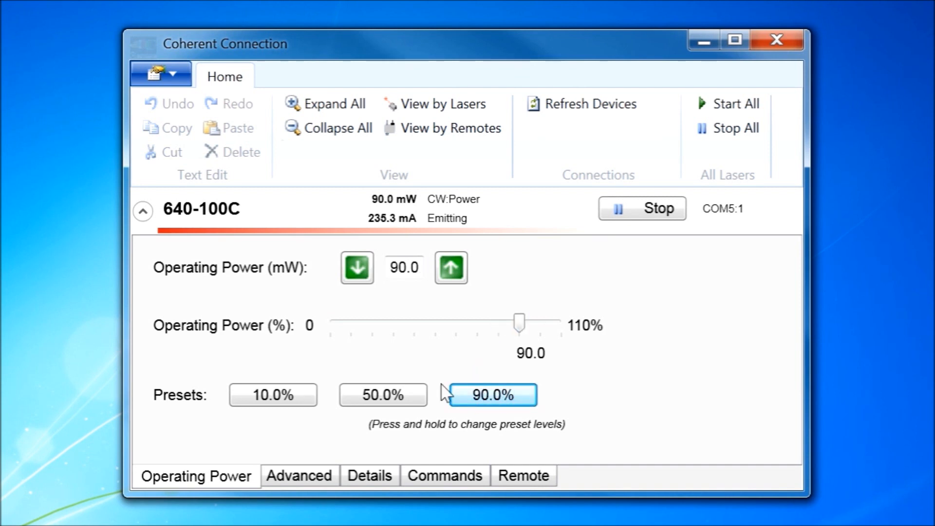
{"action": "left_click", "coordinate": [383, 394]}
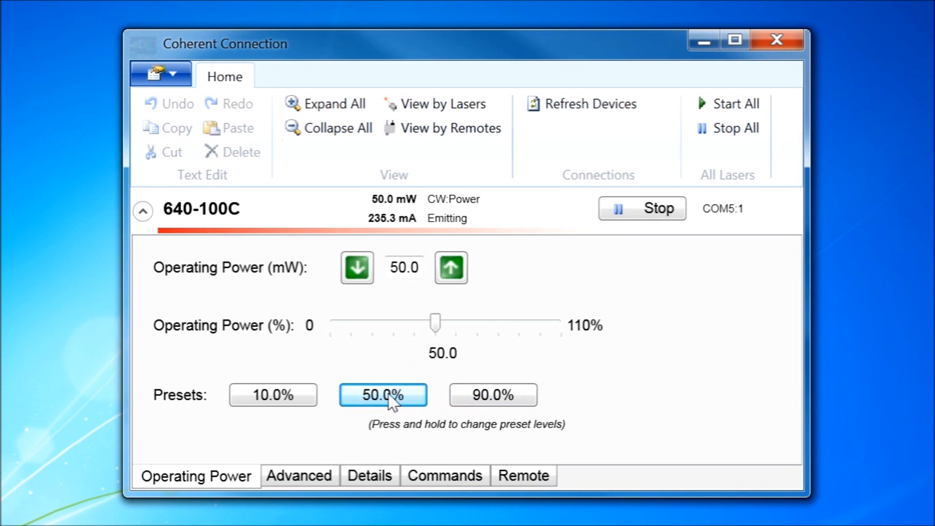
{"action": "left_click", "coordinate": [272, 395]}
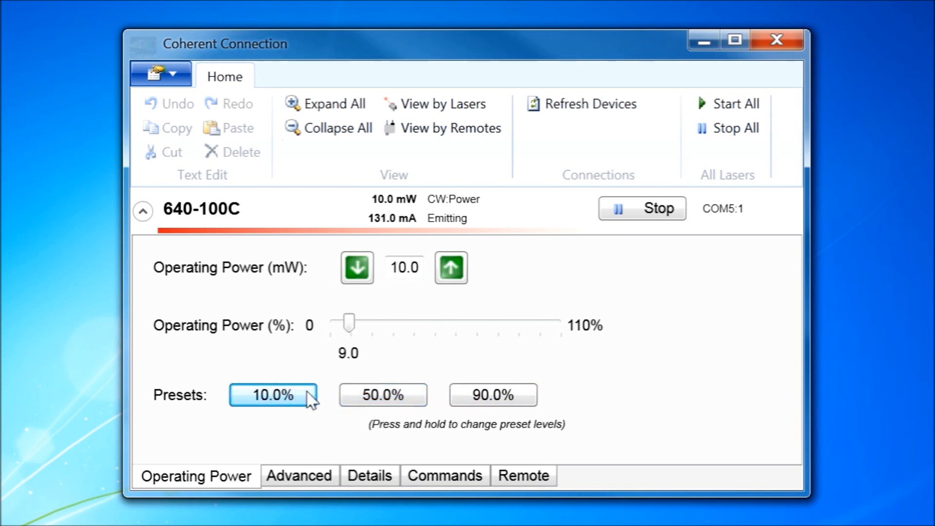
{"action": "left_click", "coordinate": [405, 267]}
{"action": "type", "text": "100"}
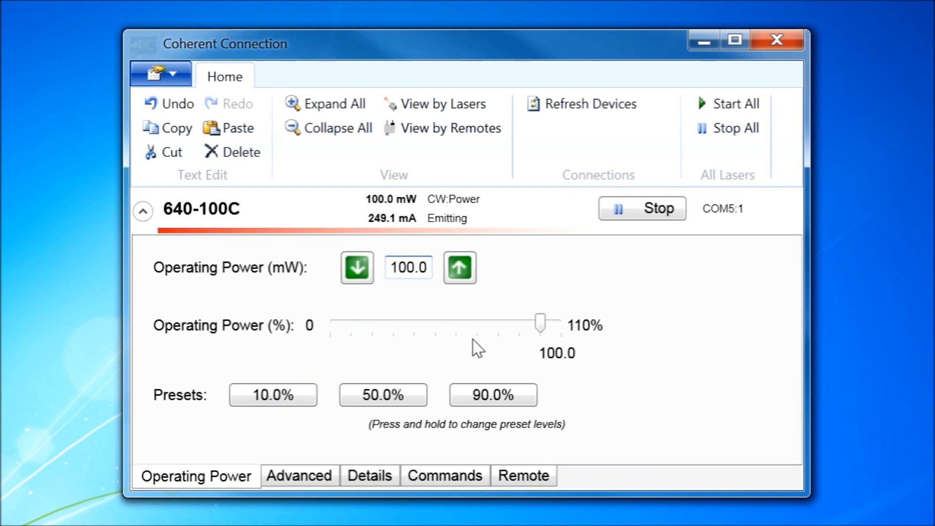
{"action": "mouse_move", "coordinate": [482, 367]}
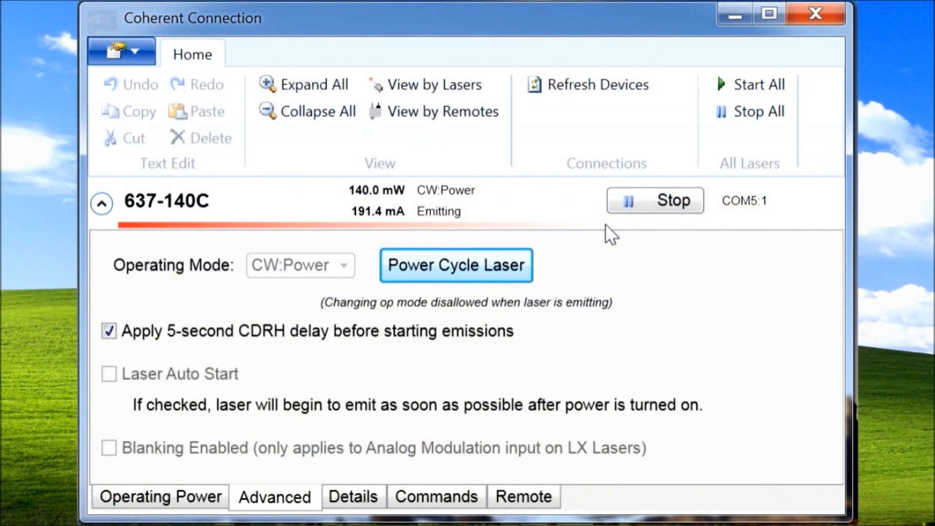
Stop the 637-140C laser and show its Operating Mode choices.
{"action": "left_click", "coordinate": [654, 199]}
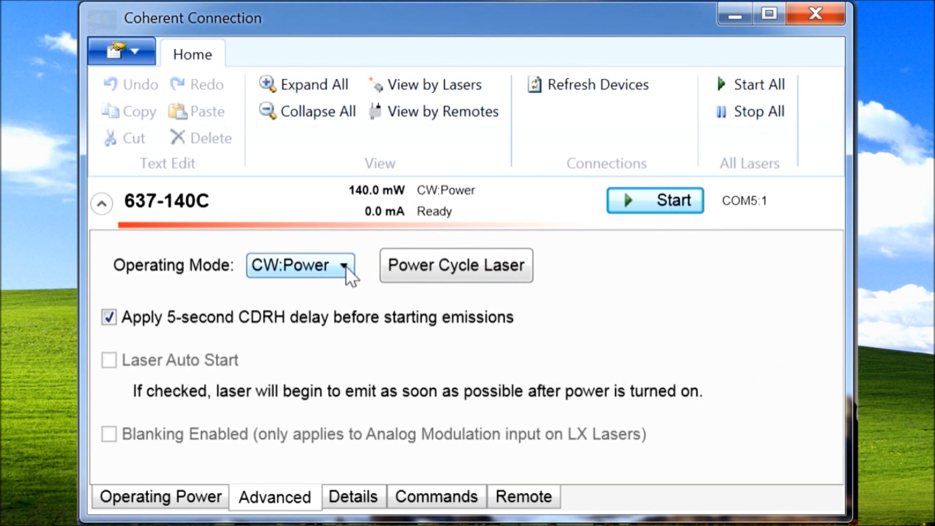
{"action": "left_click", "coordinate": [301, 265]}
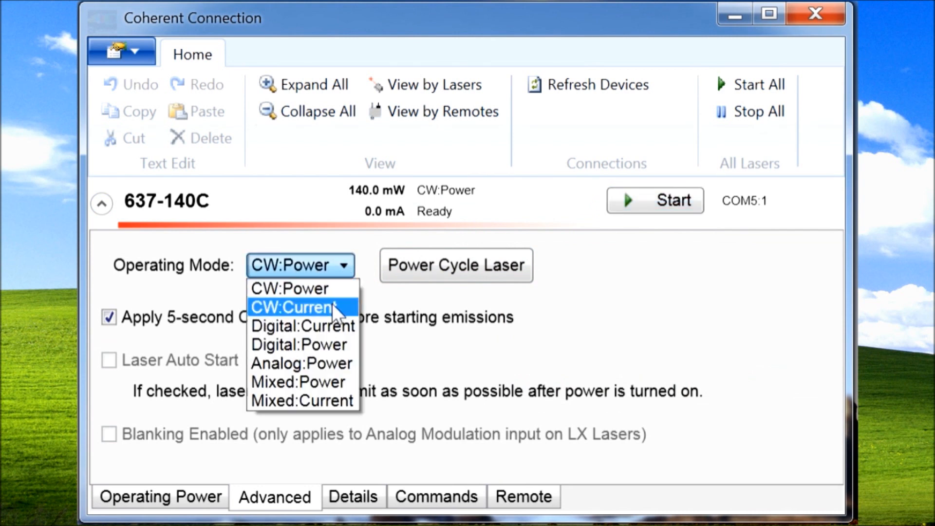